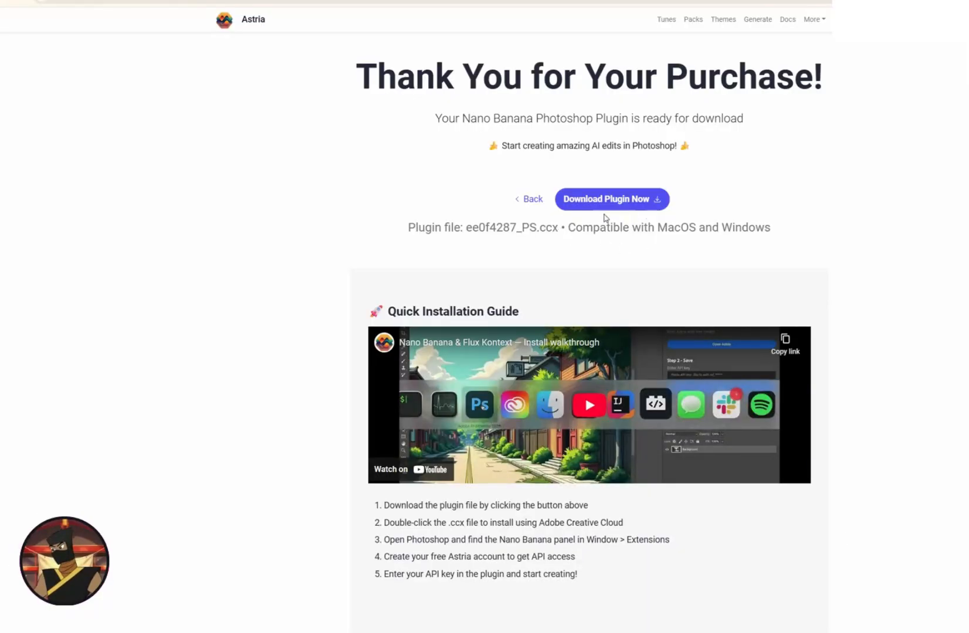
pyautogui.moveTo(627, 228)
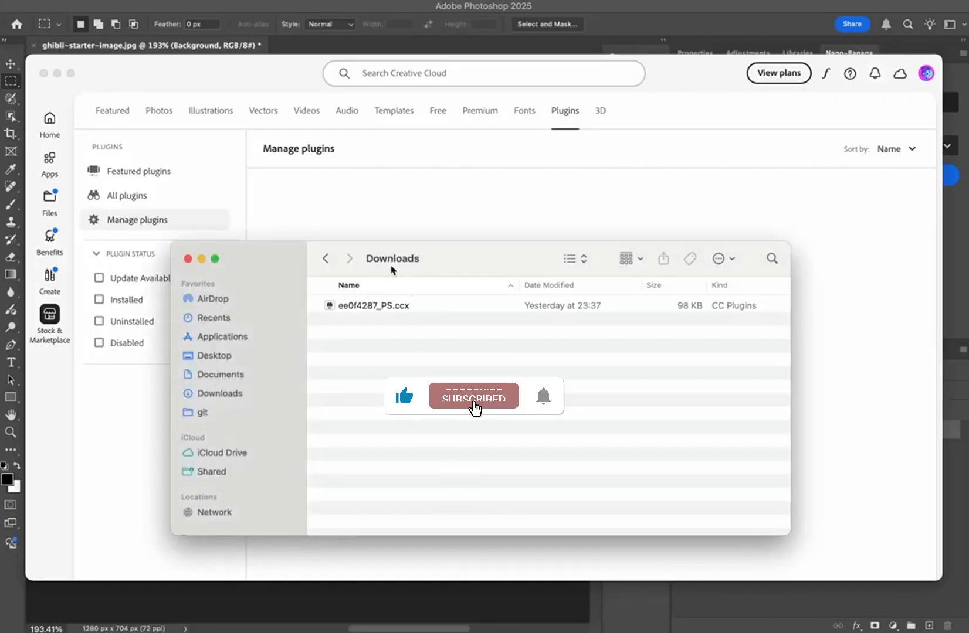
# - Install the downloaded Nano Banana Gemini 2.5 .ccx plugin, accepting the non-marketplace and third-party warnings
pyautogui.click(376, 305)
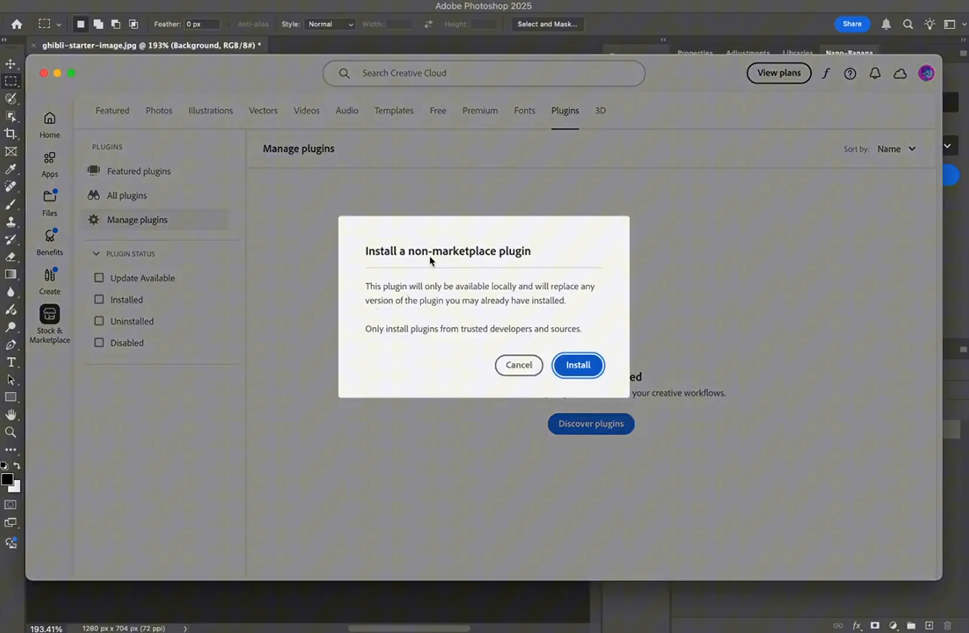
pyautogui.moveTo(468, 302)
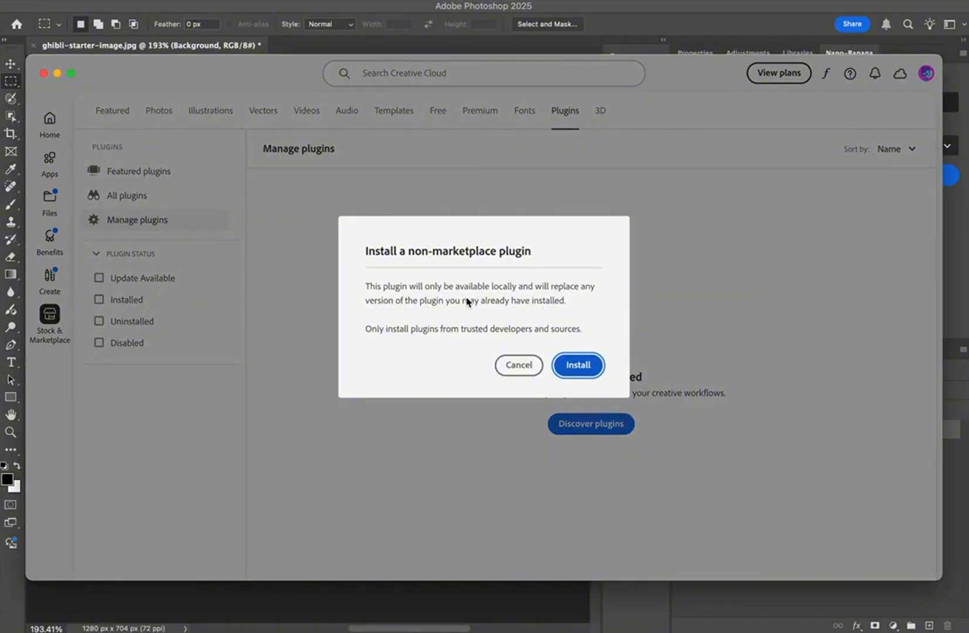
pyautogui.moveTo(577, 364)
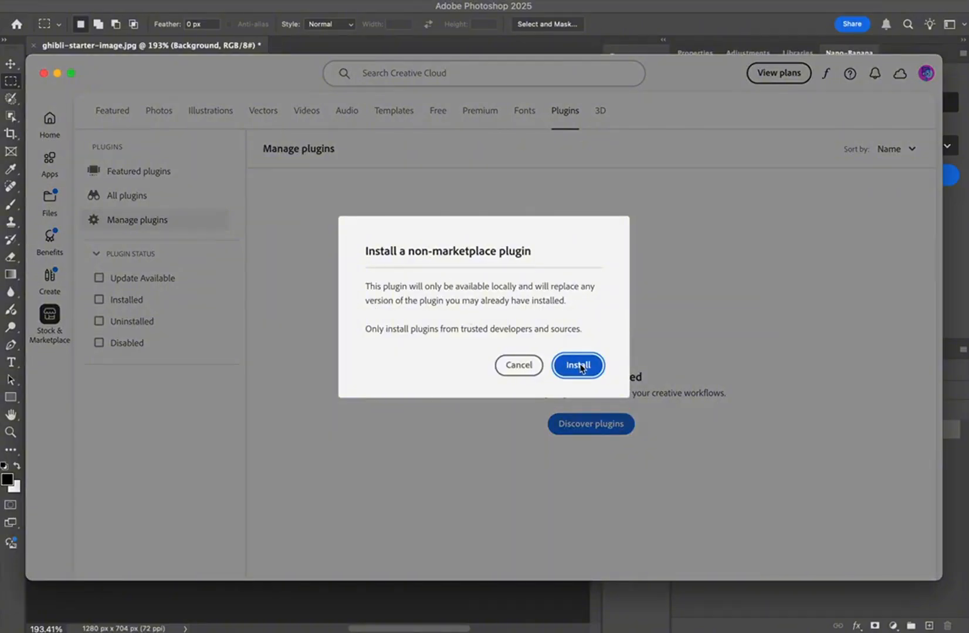
pyautogui.click(577, 364)
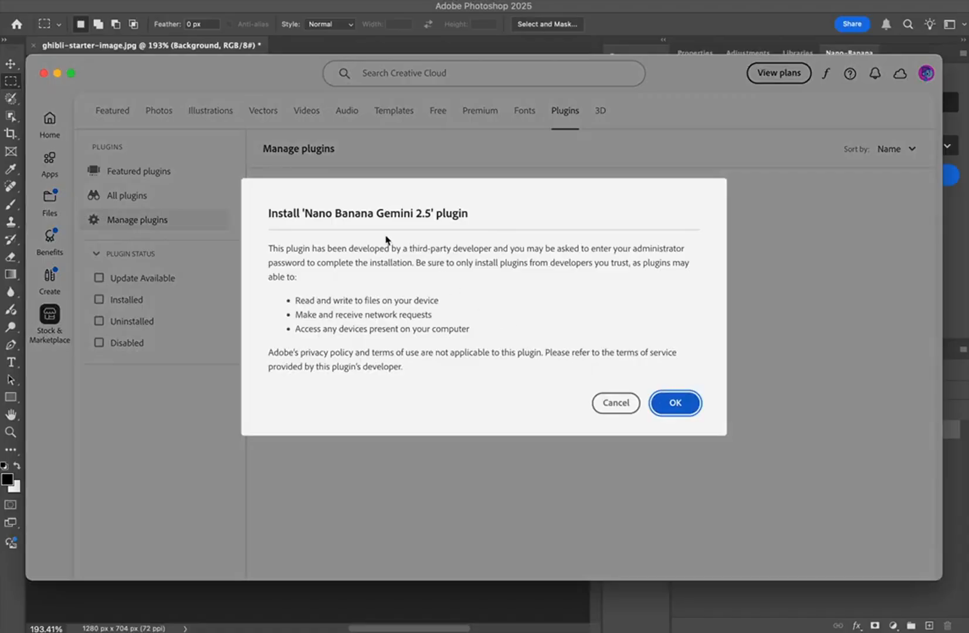
pyautogui.moveTo(393, 329)
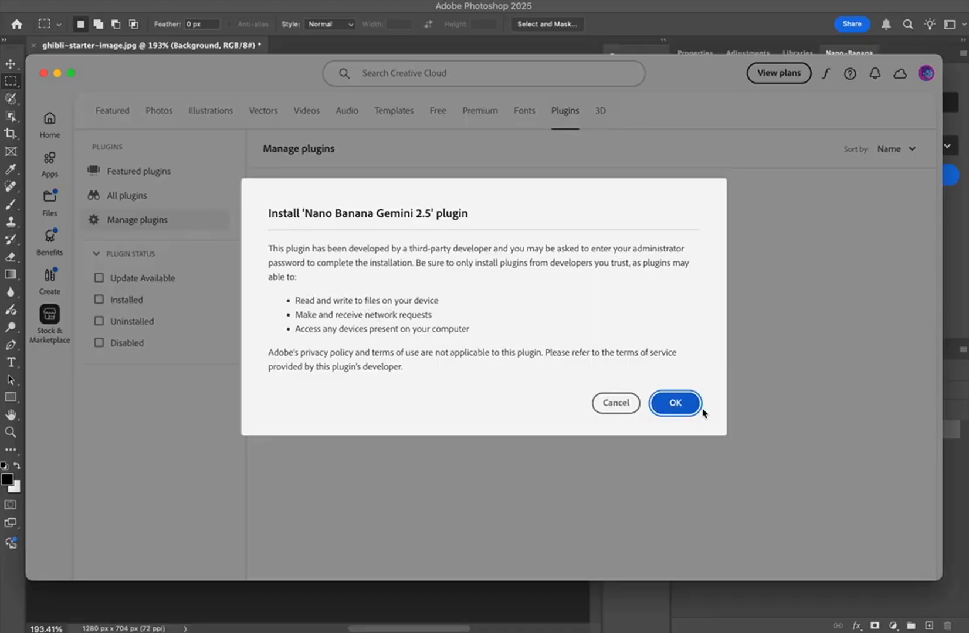
pyautogui.click(674, 402)
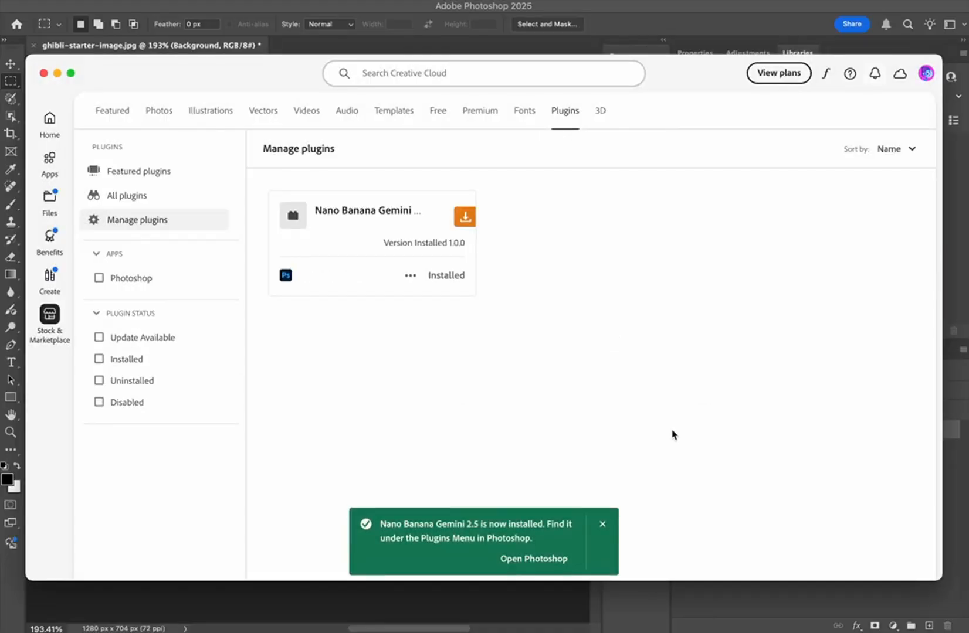
pyautogui.moveTo(614, 406)
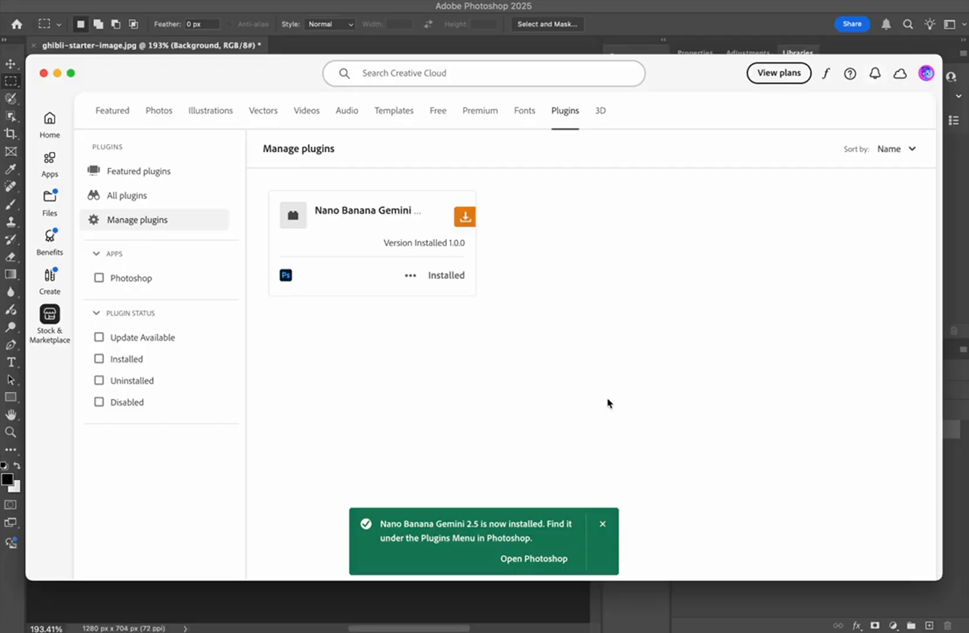
pyautogui.moveTo(534, 558)
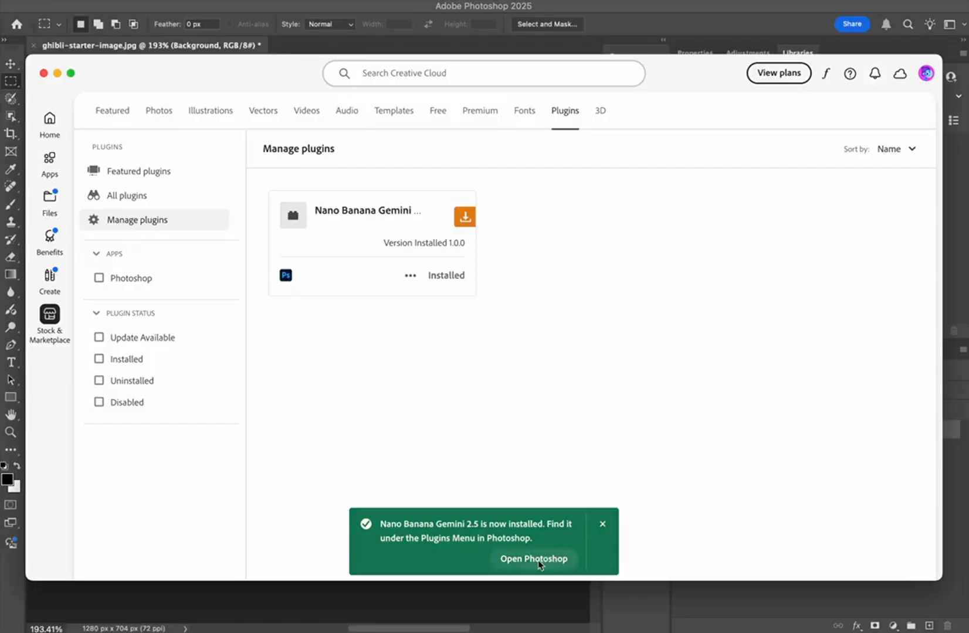
# - Launch Photoshop, then have the Nano-Banana panel open the Astria site, remembering the link permission
pyautogui.click(532, 558)
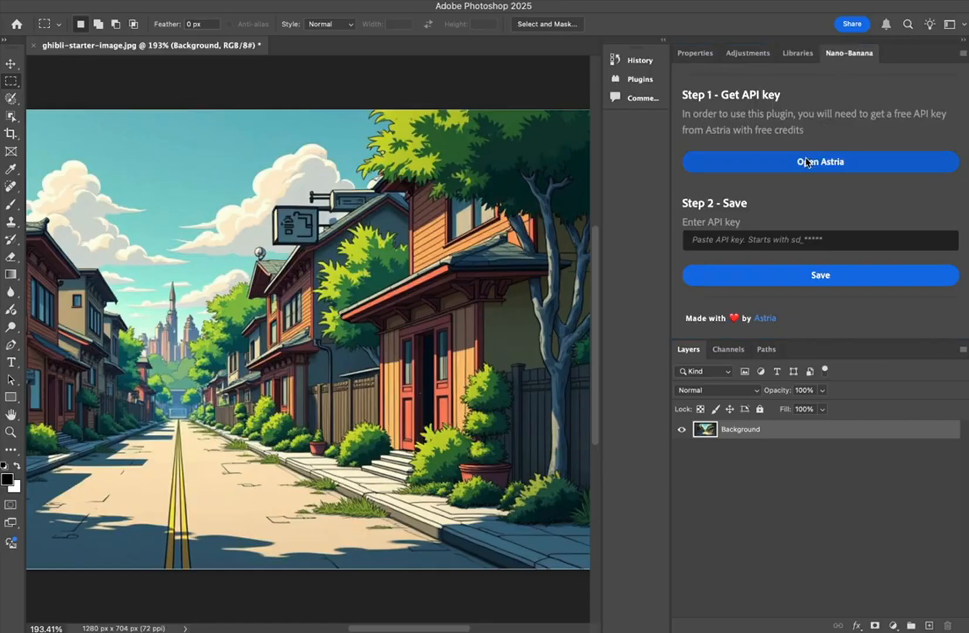
pyautogui.click(820, 162)
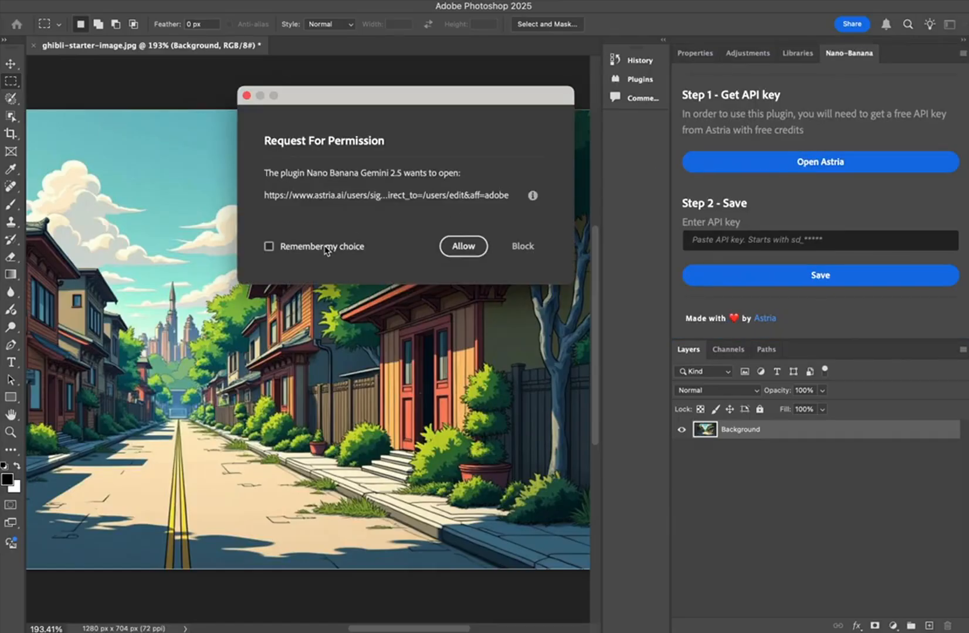
pyautogui.click(268, 247)
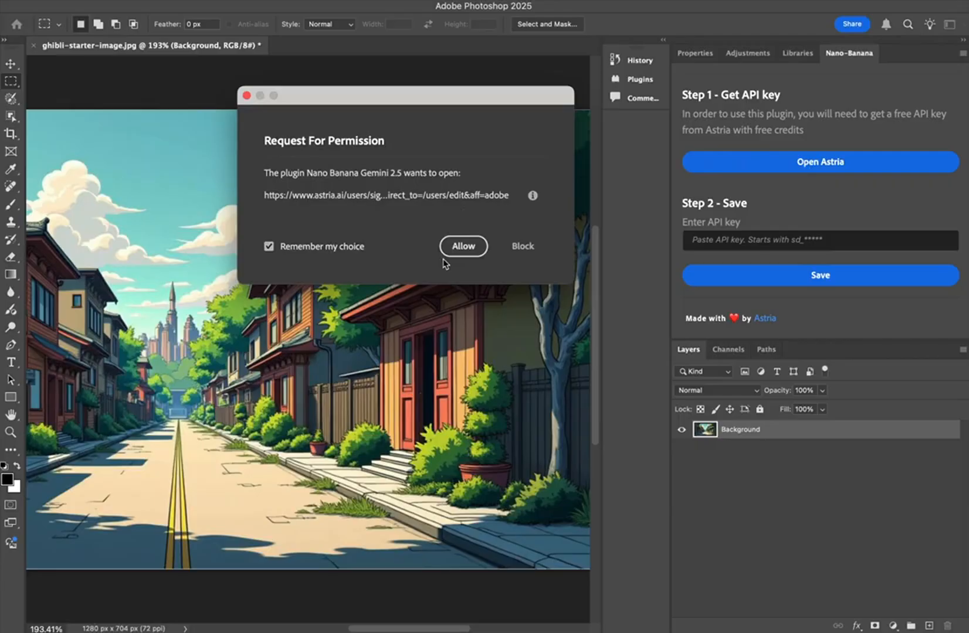
pyautogui.click(462, 245)
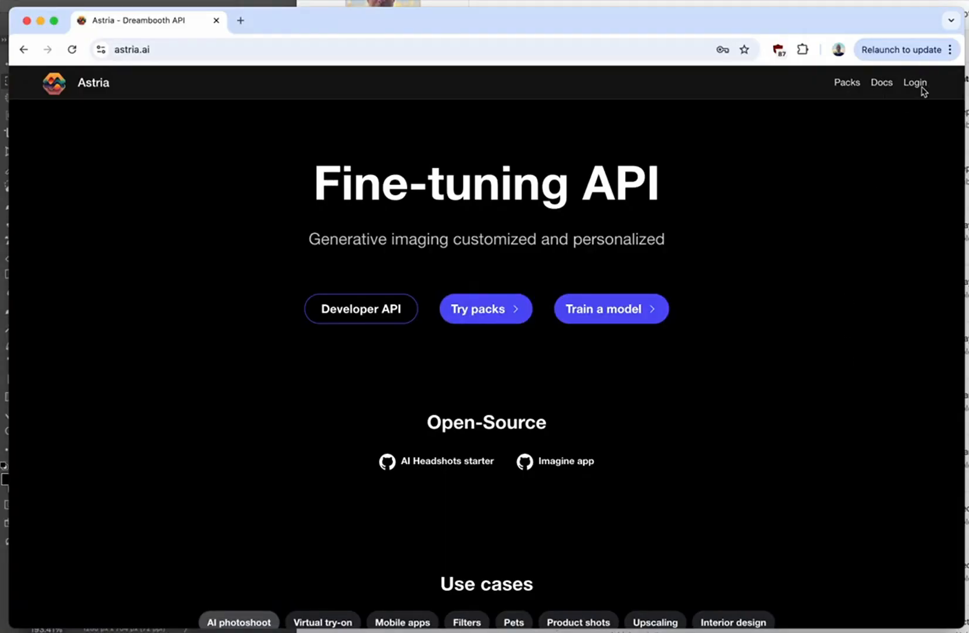
# - Log in to Astria, go to the account API page, generate a key and select it for copying
pyautogui.click(915, 82)
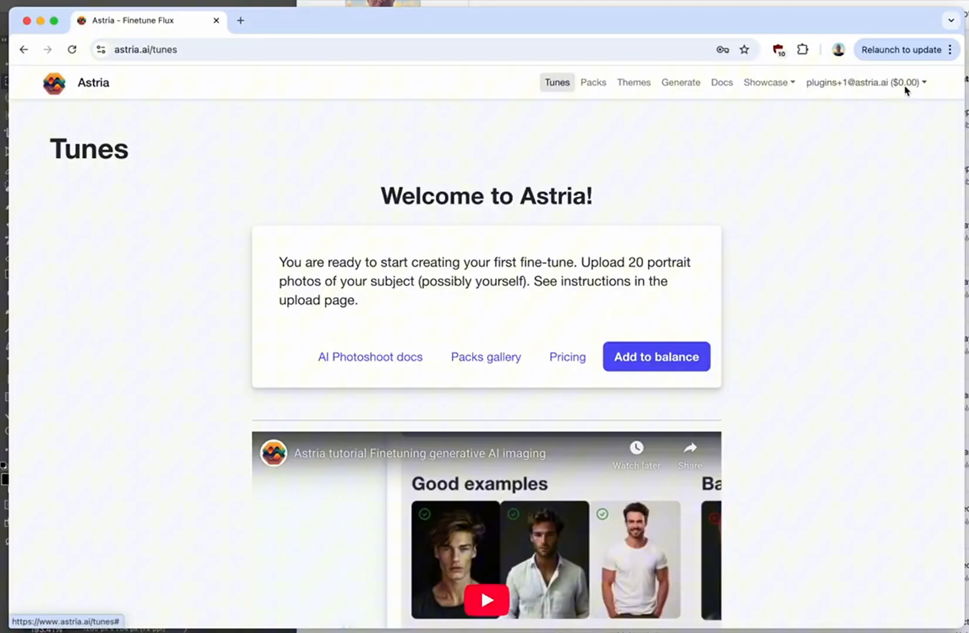
pyautogui.click(866, 82)
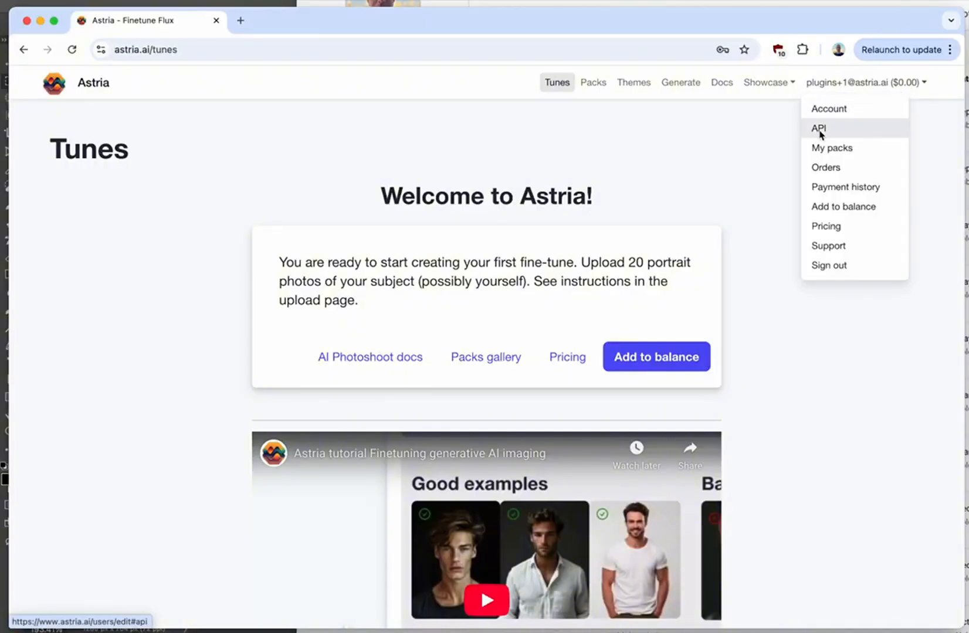
pyautogui.moveTo(819, 129)
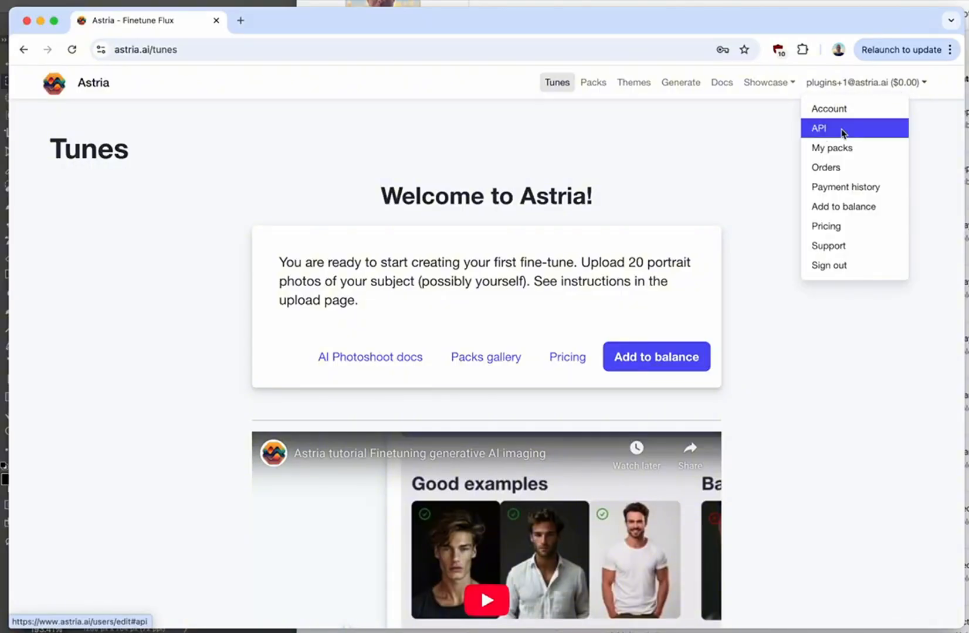
pyautogui.click(817, 129)
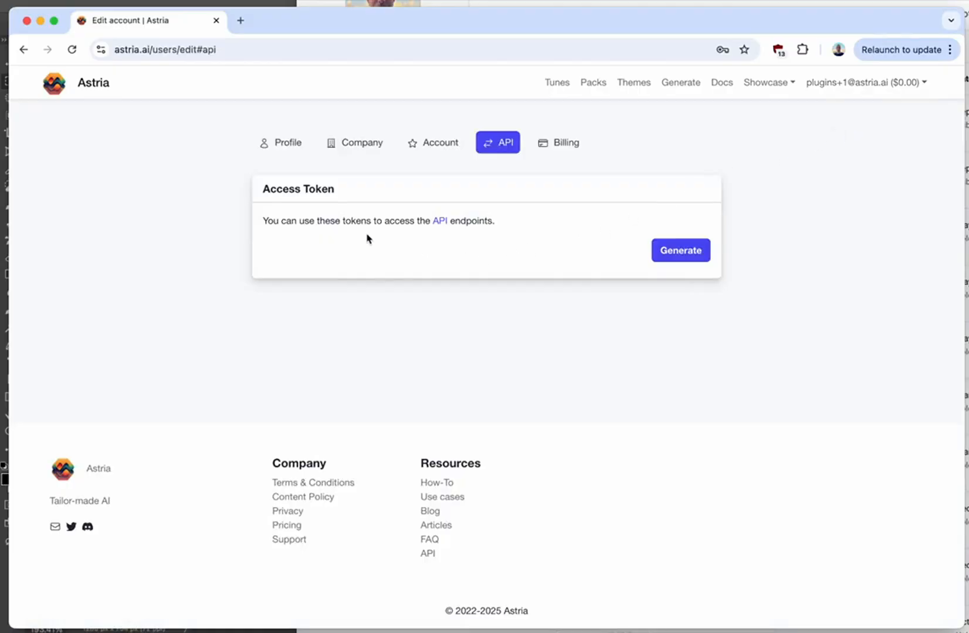
pyautogui.moveTo(402, 232)
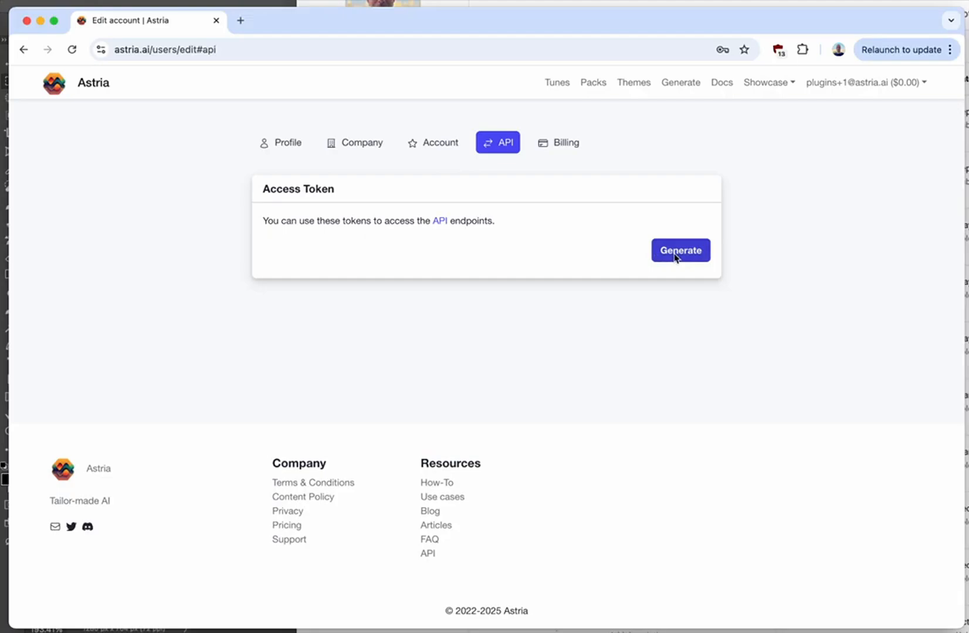
pyautogui.click(679, 250)
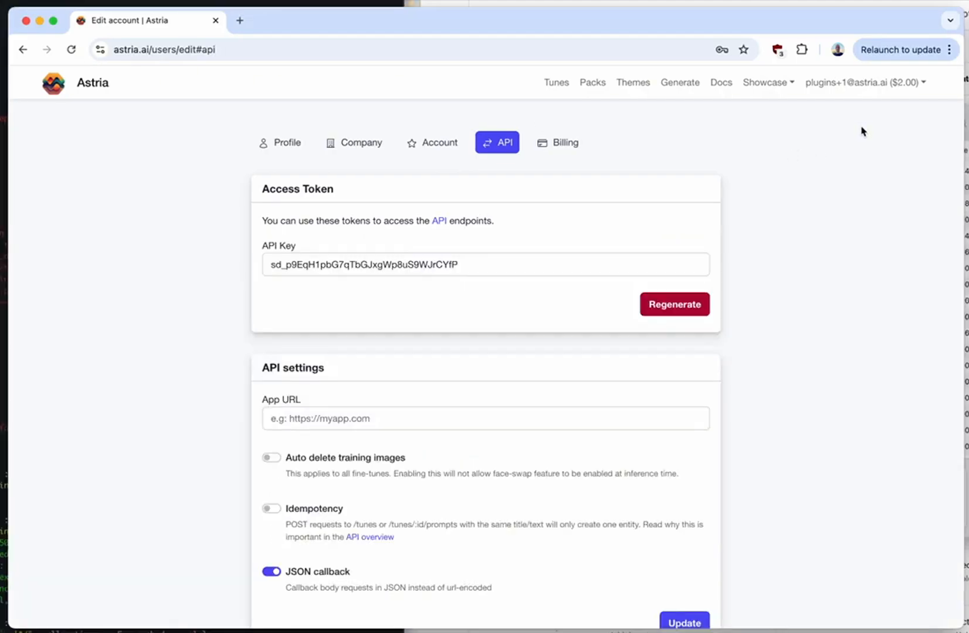
pyautogui.moveTo(911, 92)
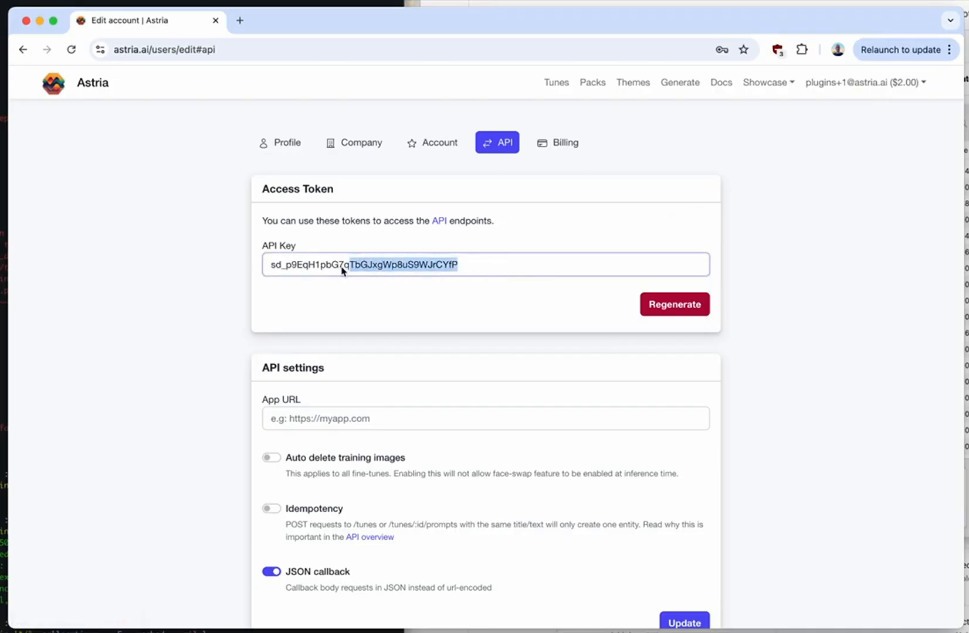
pyautogui.tripleClick(362, 263)
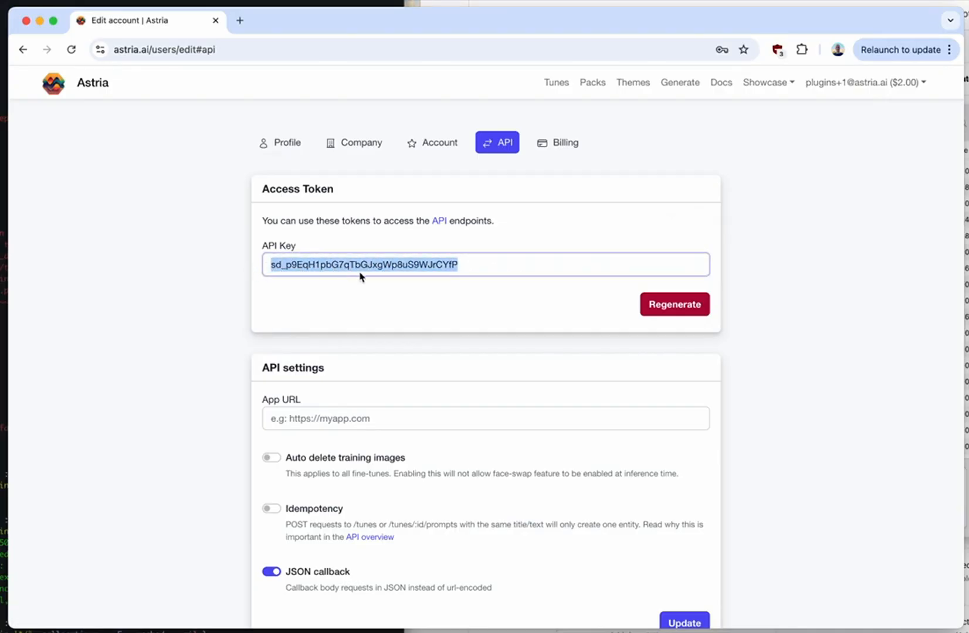
pyautogui.moveTo(350, 262)
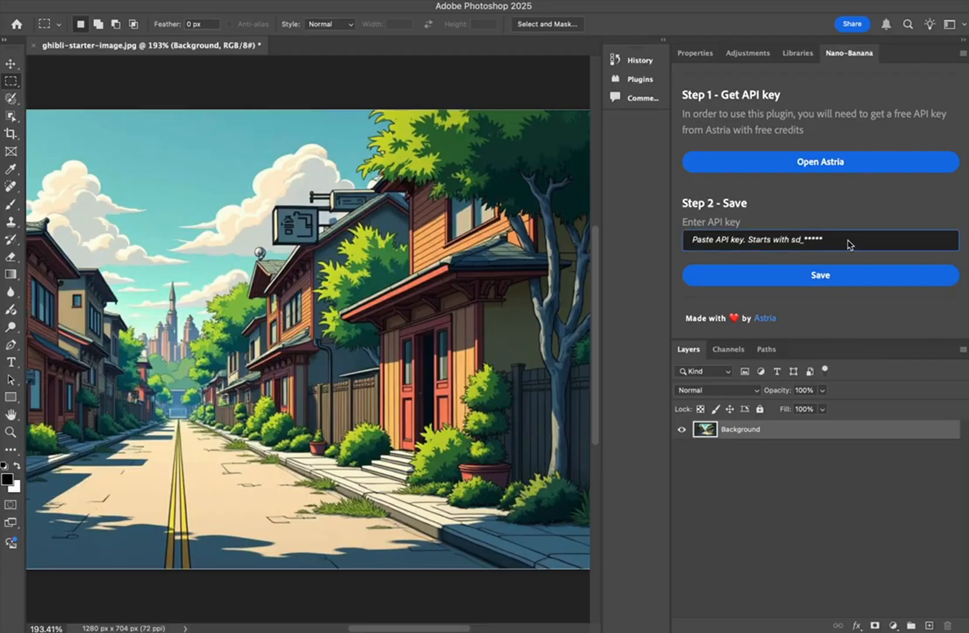
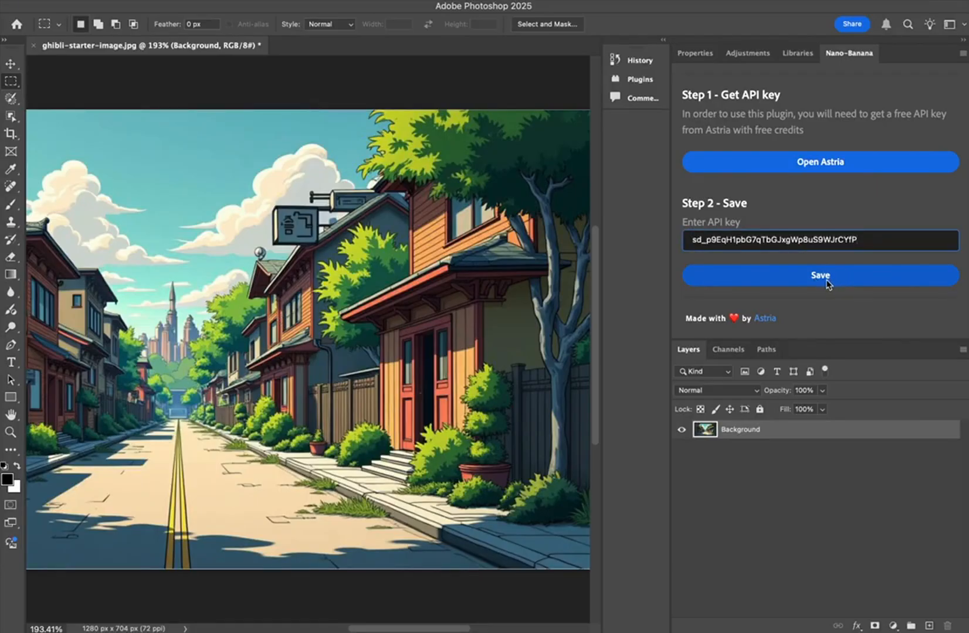
# - Paste the Astria API key into the Nano-Banana panel and save it
pyautogui.click(819, 275)
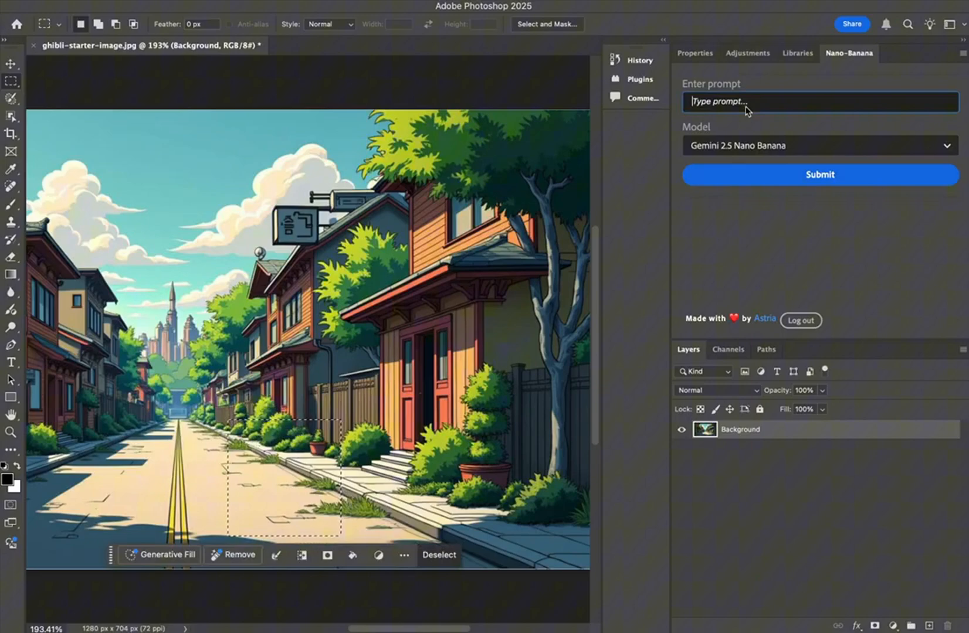
# - Submit the prompt 'Add a cat' with the Gemini 2.5 Nano Banana model on the road selection
pyautogui.write('Add a ad')
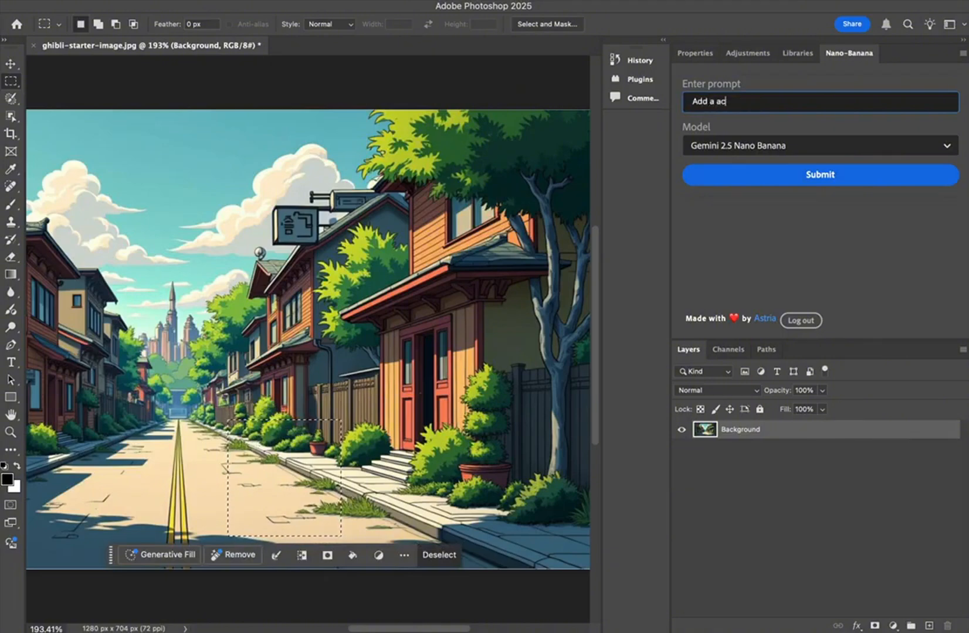
pyautogui.write('cat')
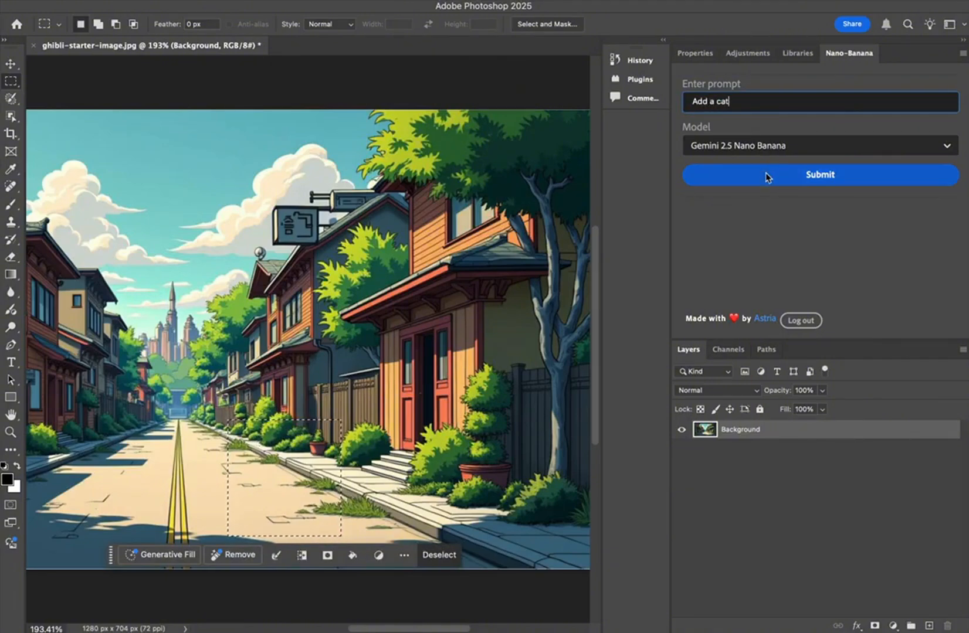
pyautogui.click(820, 175)
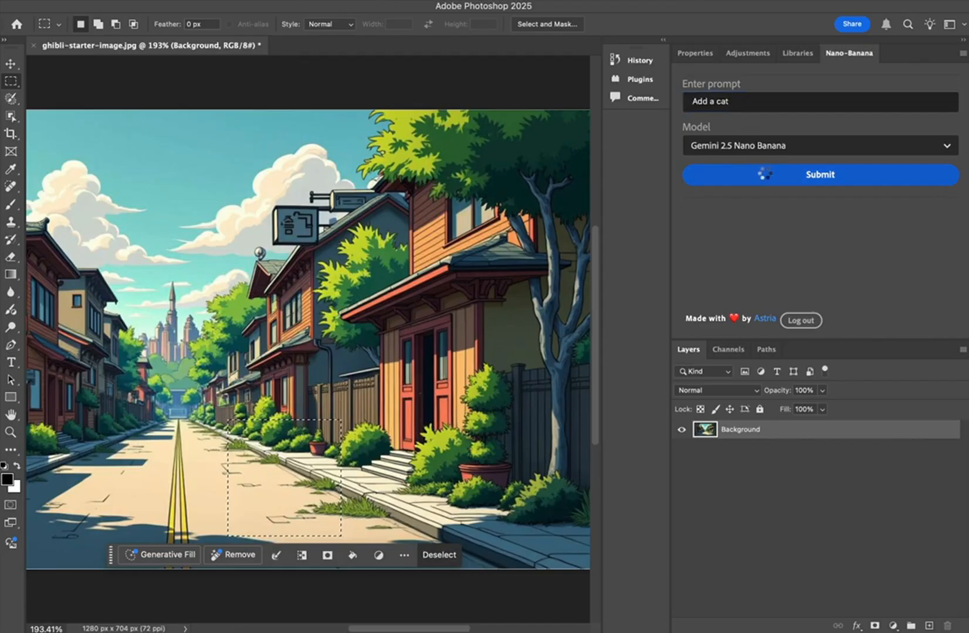